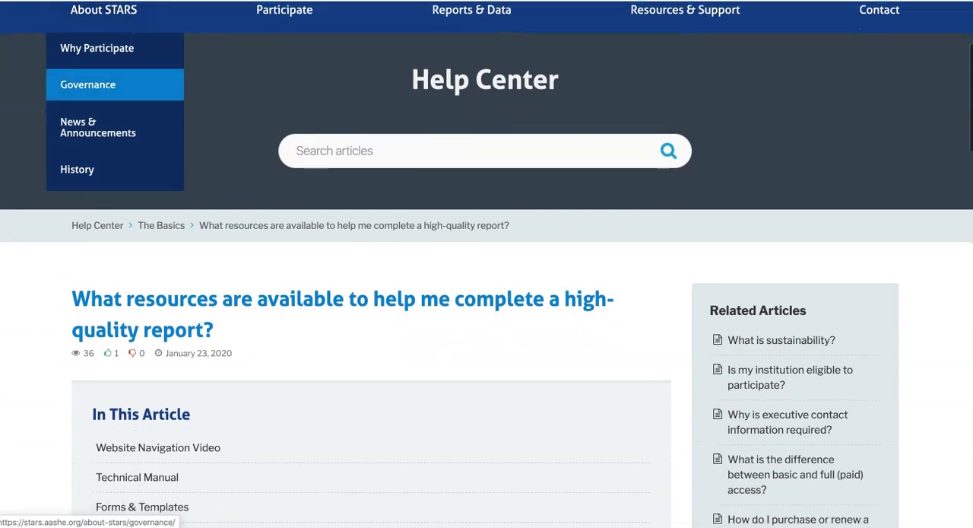
# Scroll through the 'What resources are available' STARS help article
pyautogui.scroll(-3)
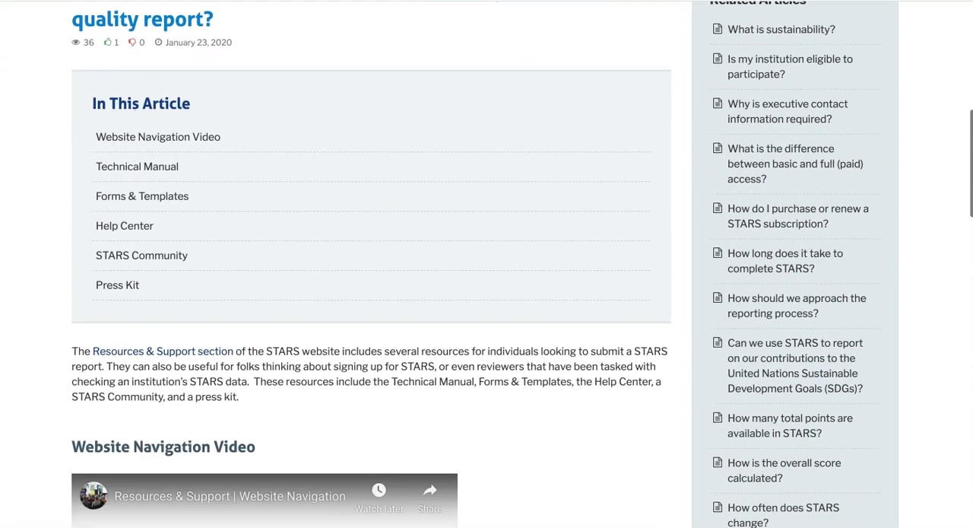
pyautogui.scroll(-3)
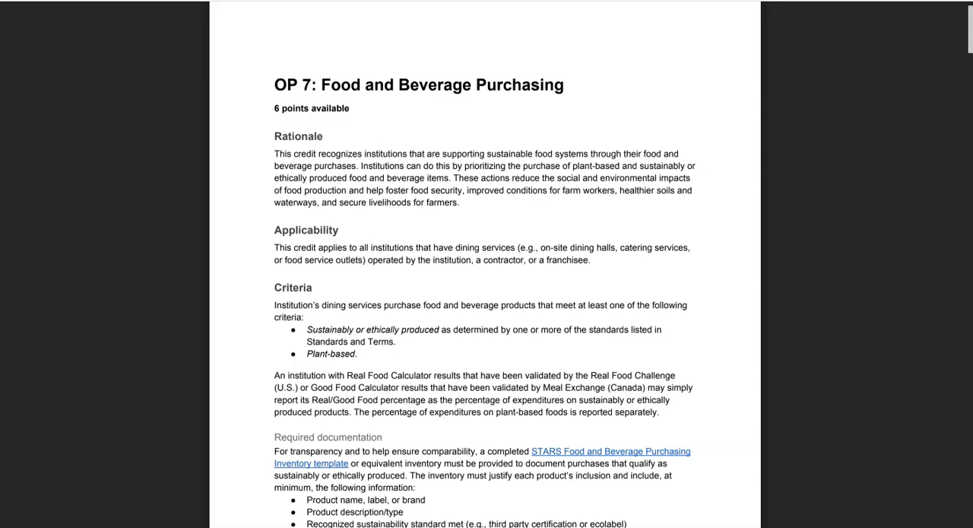
# Scroll through the OP 7 Food and Beverage Purchasing technical manual PDF
pyautogui.scroll(-3)
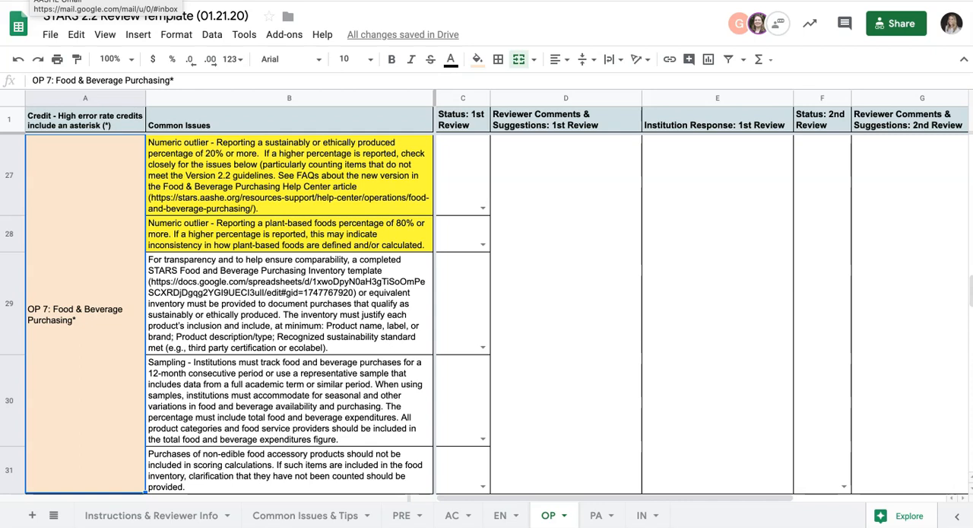
# Follow the OP 7 row's link to the Food and Beverage Purchasing Inventory template
pyautogui.click(289, 304)
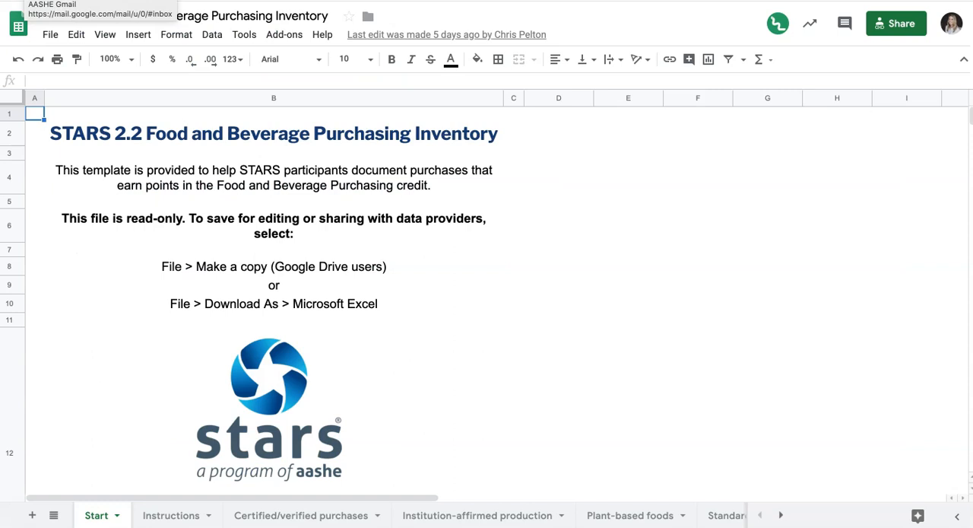
# View the Instructions, Certified/verified purchases and Institution-affirmed production sheets in turn
pyautogui.click(172, 514)
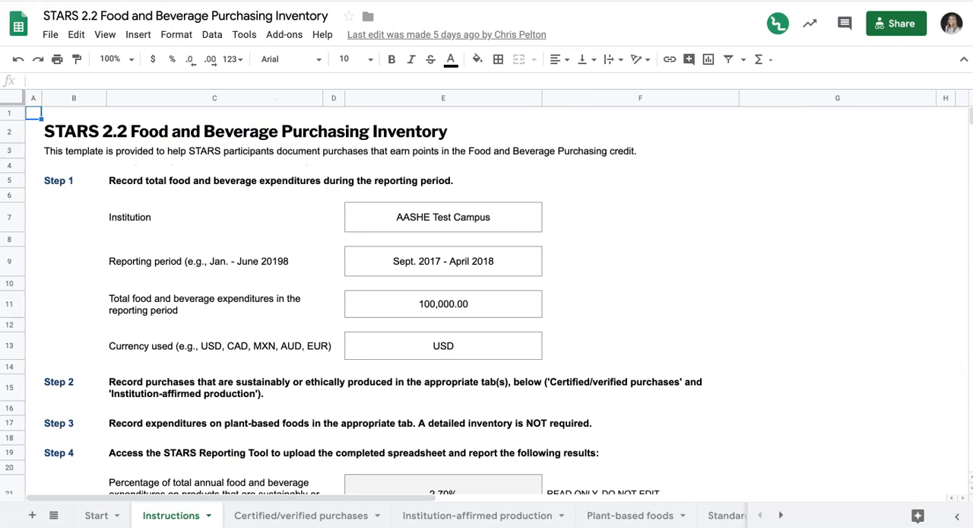
pyautogui.scroll(-3)
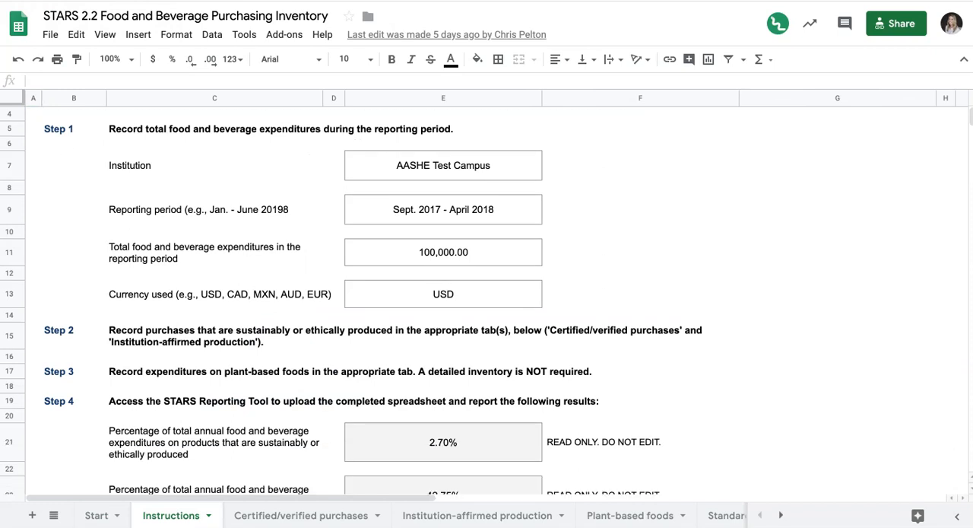
pyautogui.click(301, 514)
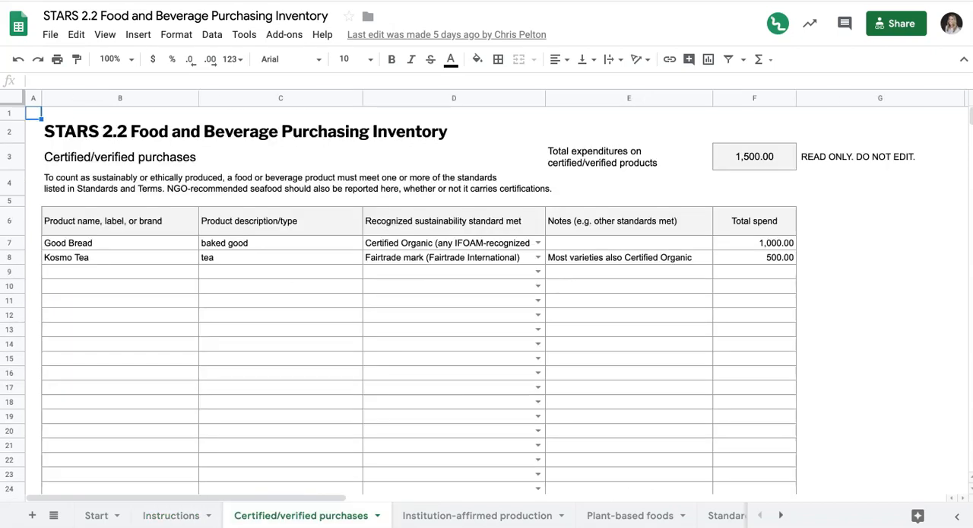
pyautogui.click(478, 514)
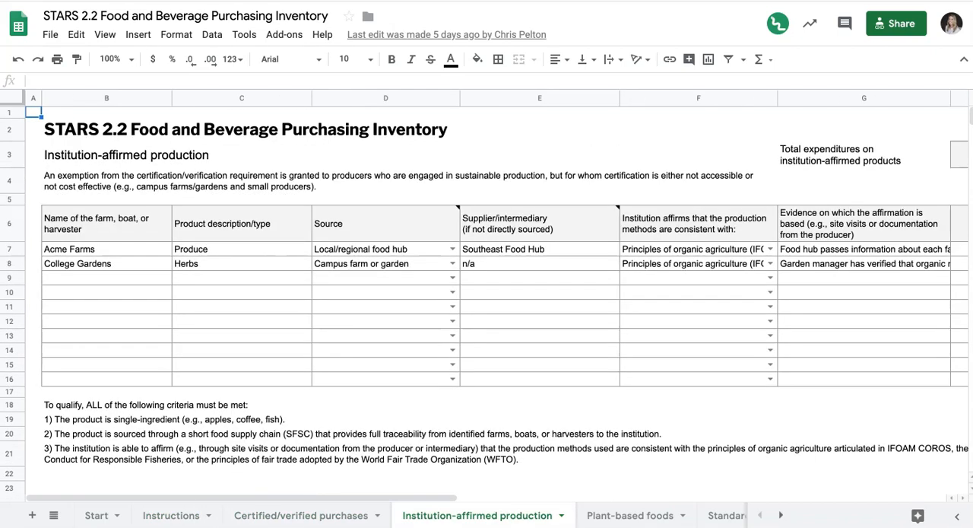
pyautogui.click(672, 515)
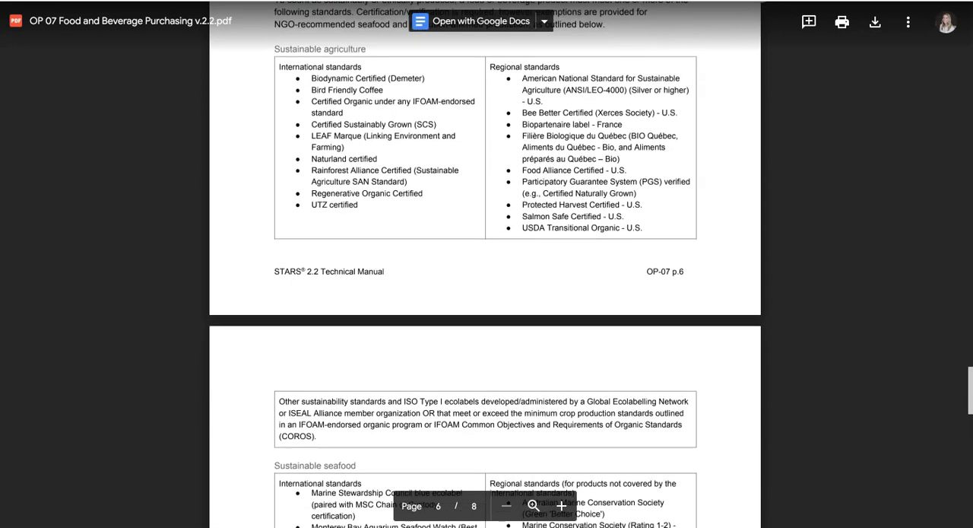
# Scroll pages 7-8 past the seafood, fair trade and animal-care standards tables
pyautogui.scroll(-3)
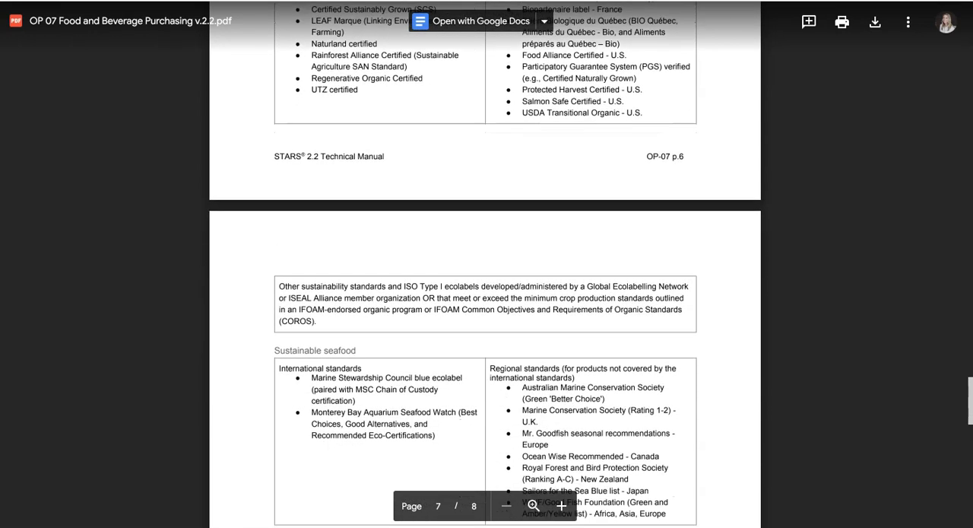
pyautogui.scroll(-3)
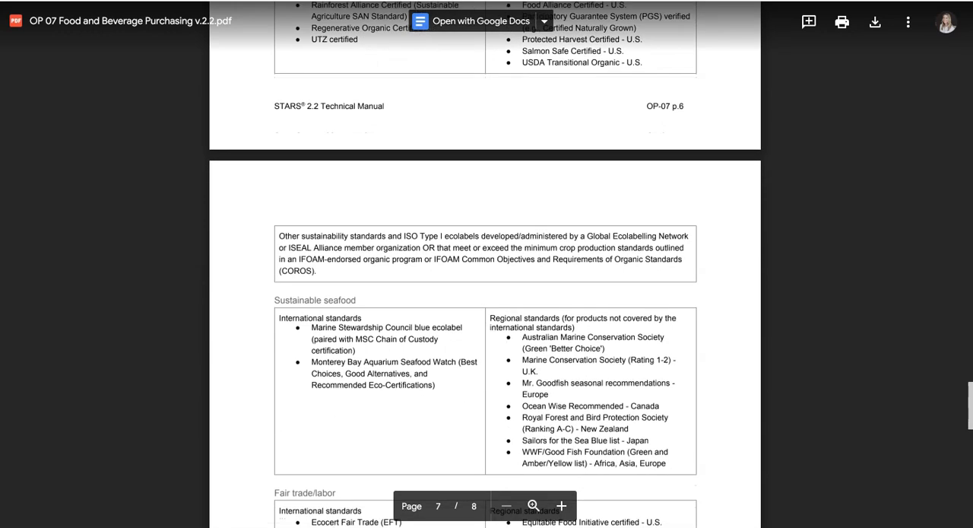
pyautogui.scroll(-3)
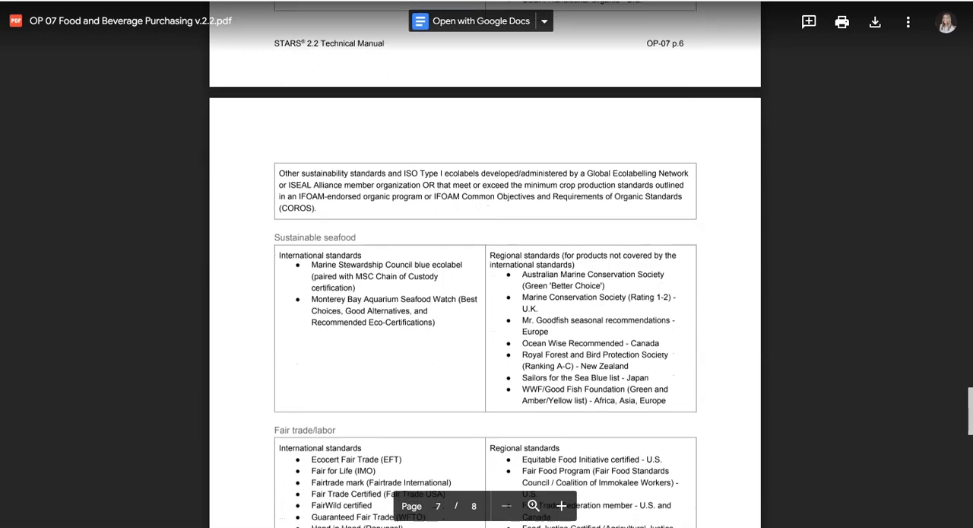
pyautogui.scroll(-3)
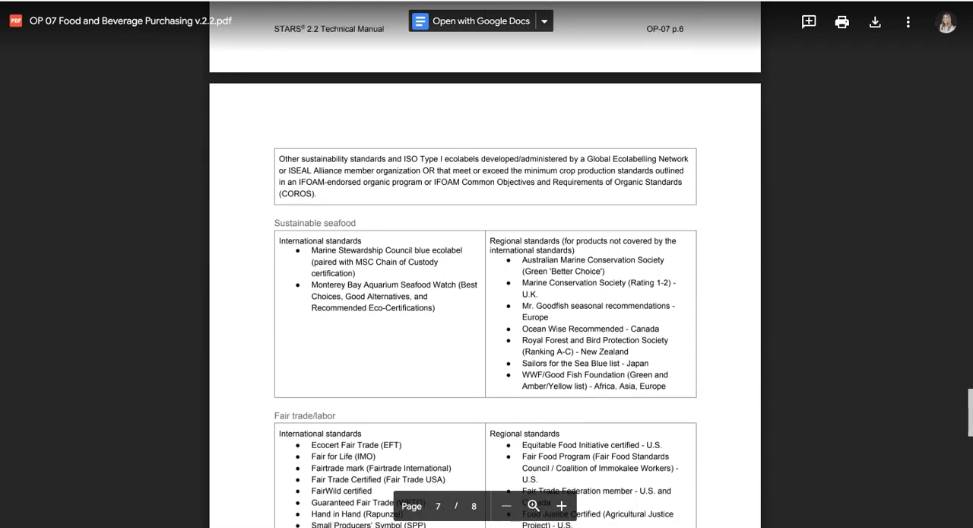
pyautogui.scroll(-3)
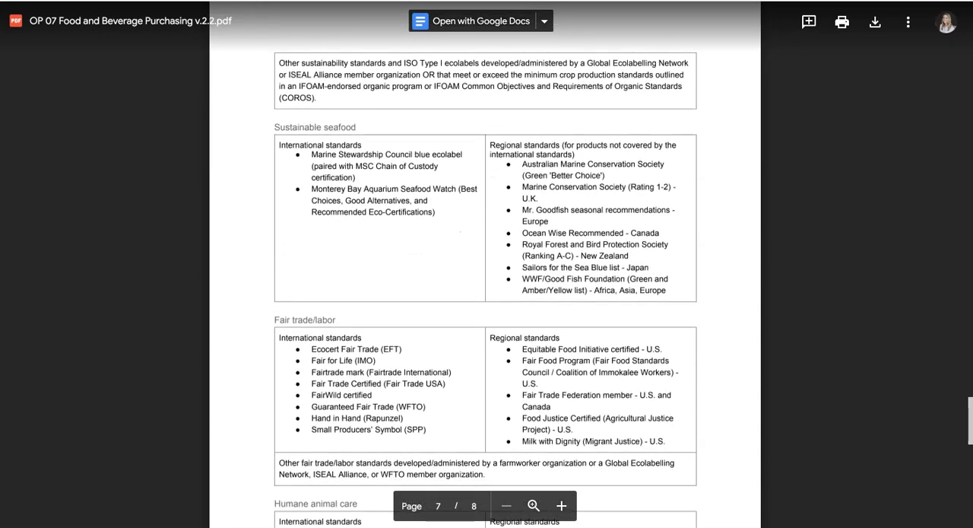
pyautogui.scroll(-3)
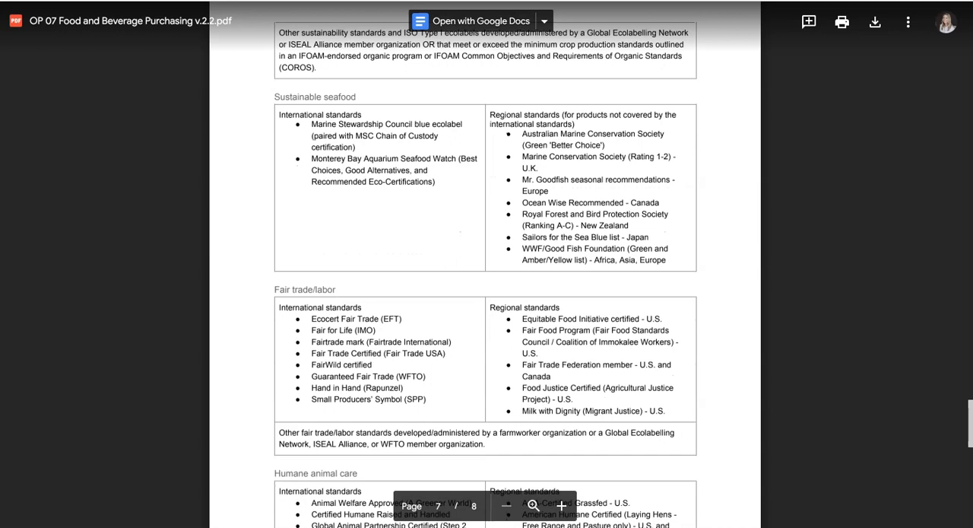
pyautogui.scroll(-3)
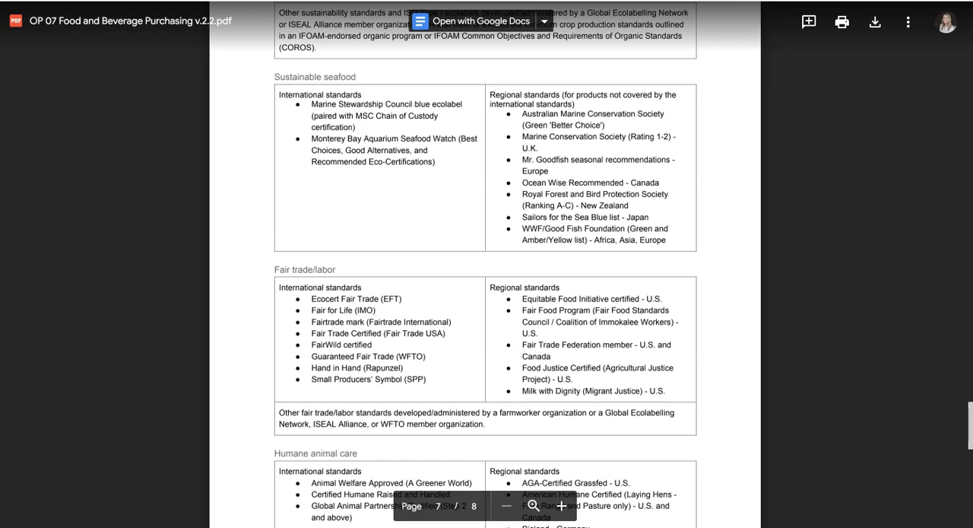
pyautogui.scroll(-3)
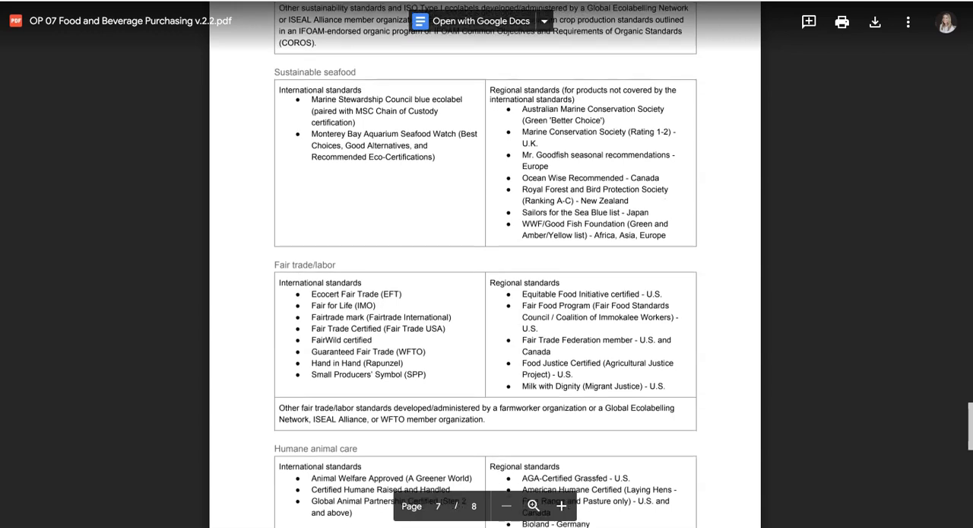
pyautogui.scroll(-3)
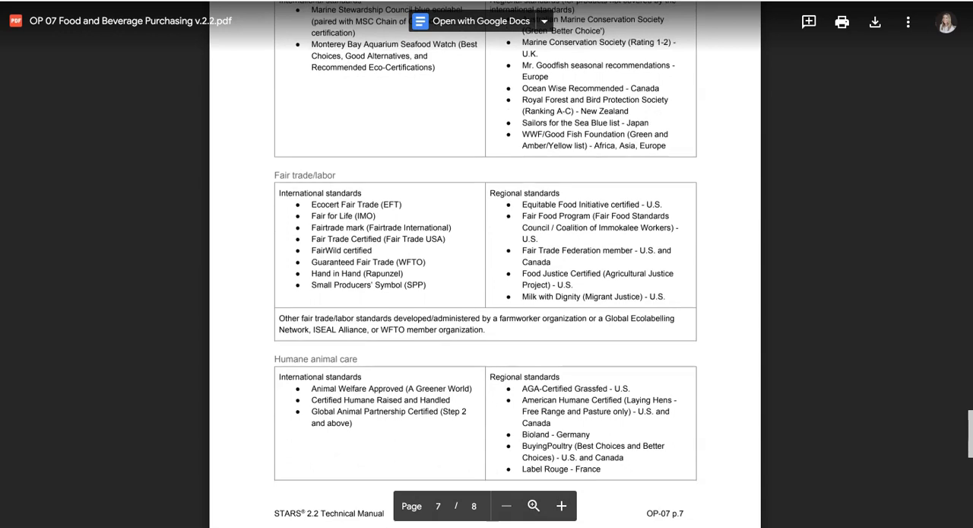
pyautogui.scroll(-3)
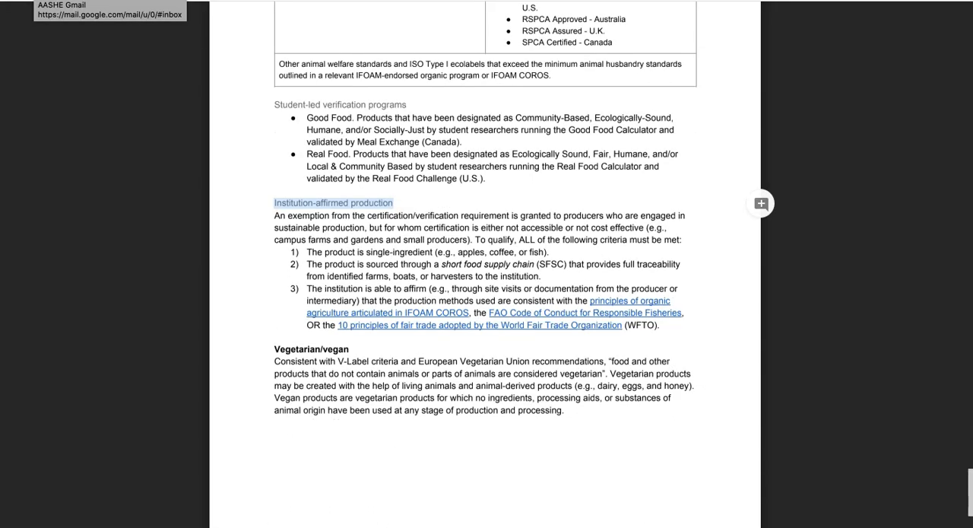